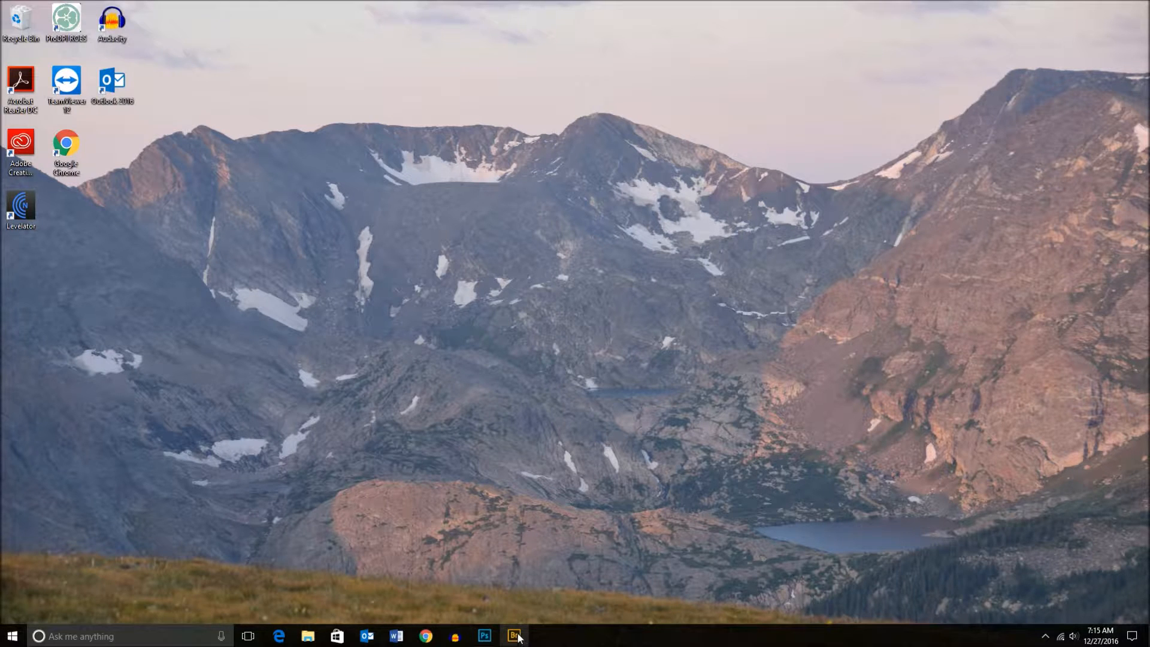
# Step: Launch Adobe Bridge from the Windows taskbar
pyautogui.click(513, 635)
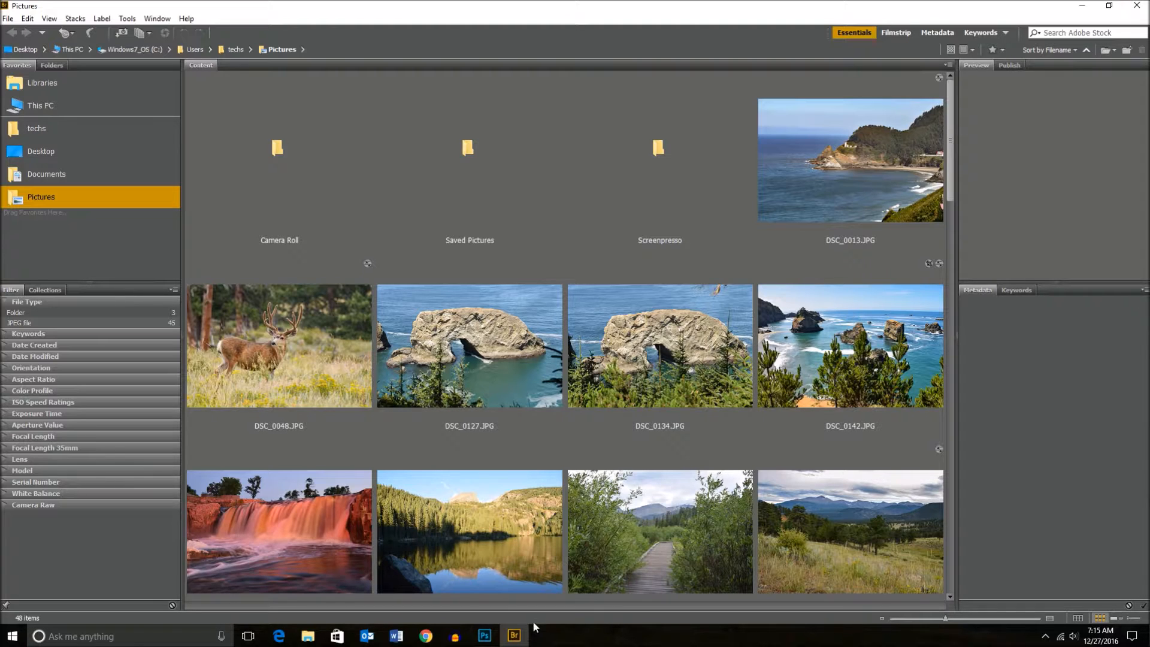
pyautogui.moveTo(529, 585)
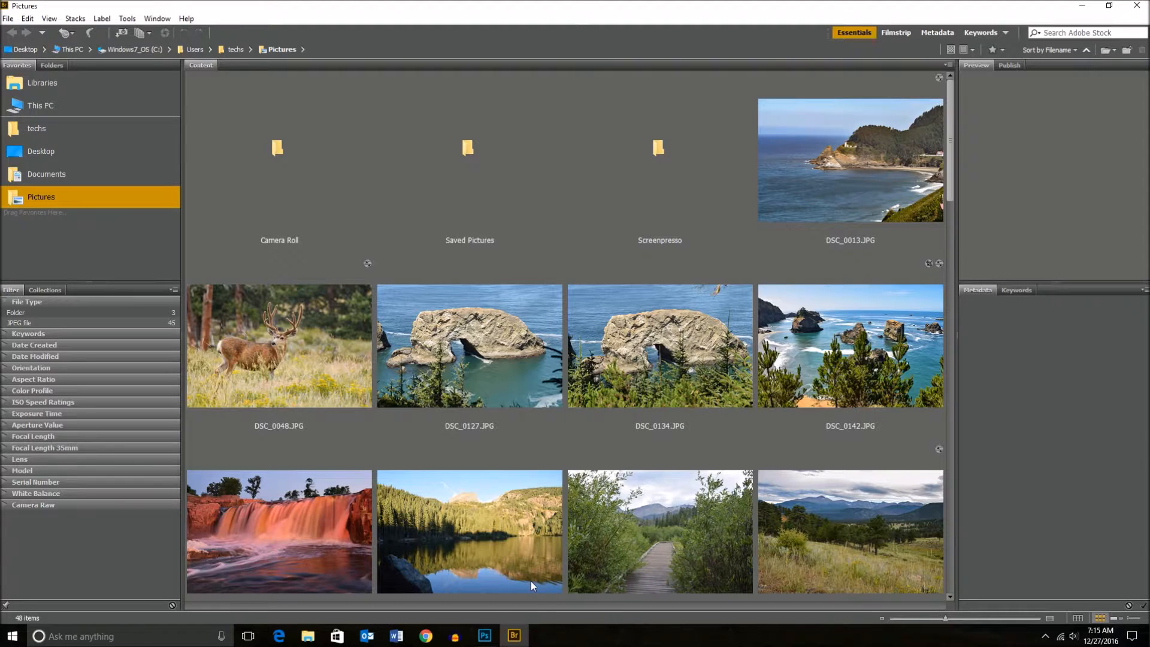
pyautogui.moveTo(541, 578)
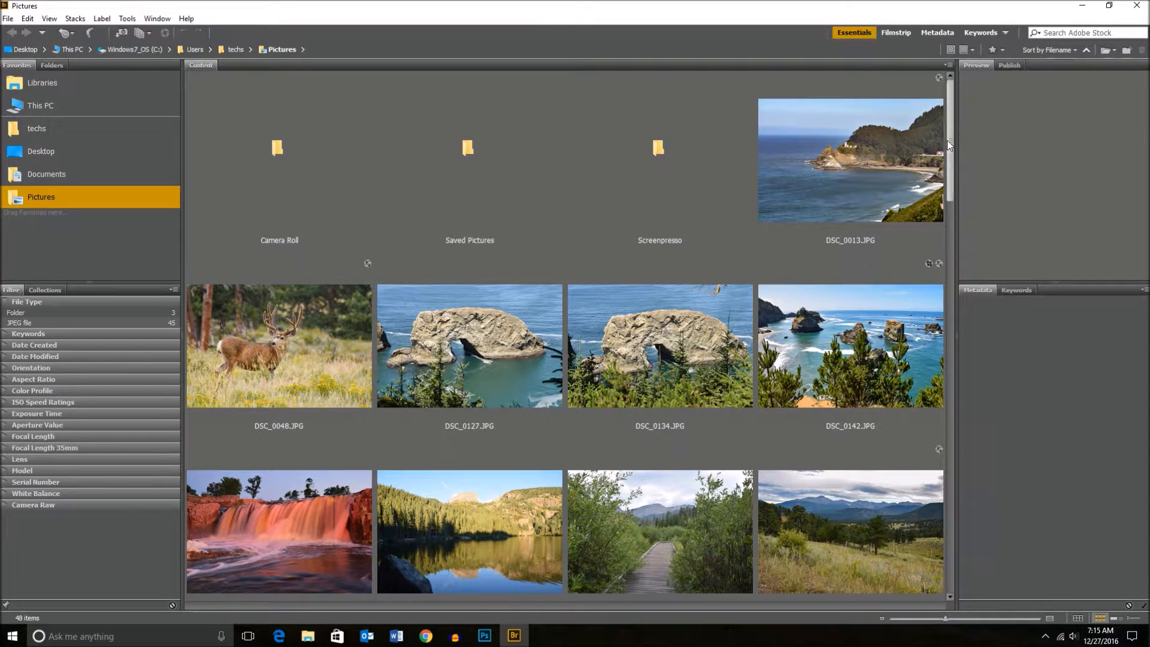
# Step: Scroll down the Pictures folder thumbnails toward DSC_0148.JPG
pyautogui.scroll(-3)
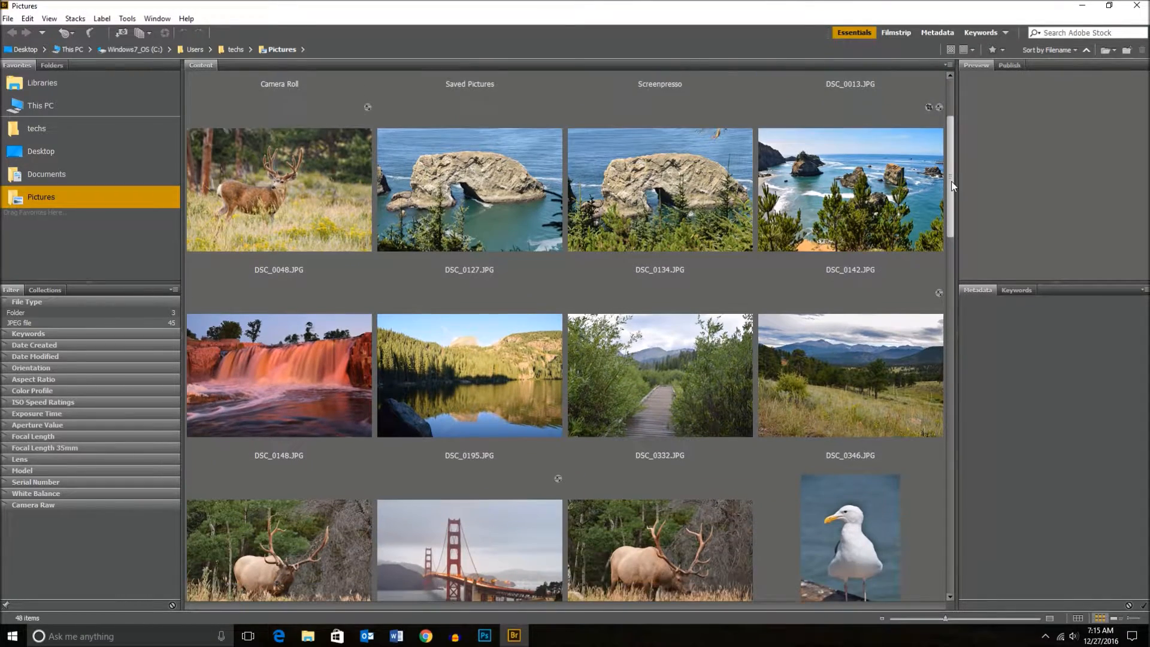
pyautogui.scroll(-3)
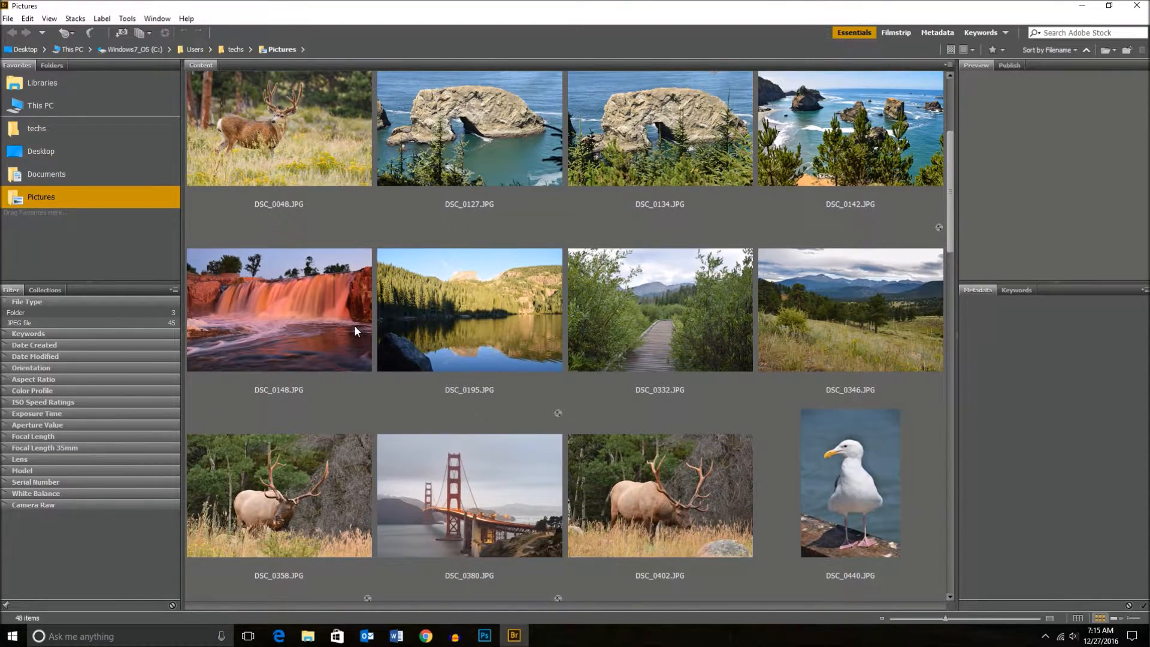
# Step: Bring up the context menu for the DSC_0148.JPG waterfall thumbnail
pyautogui.rightClick(278, 309)
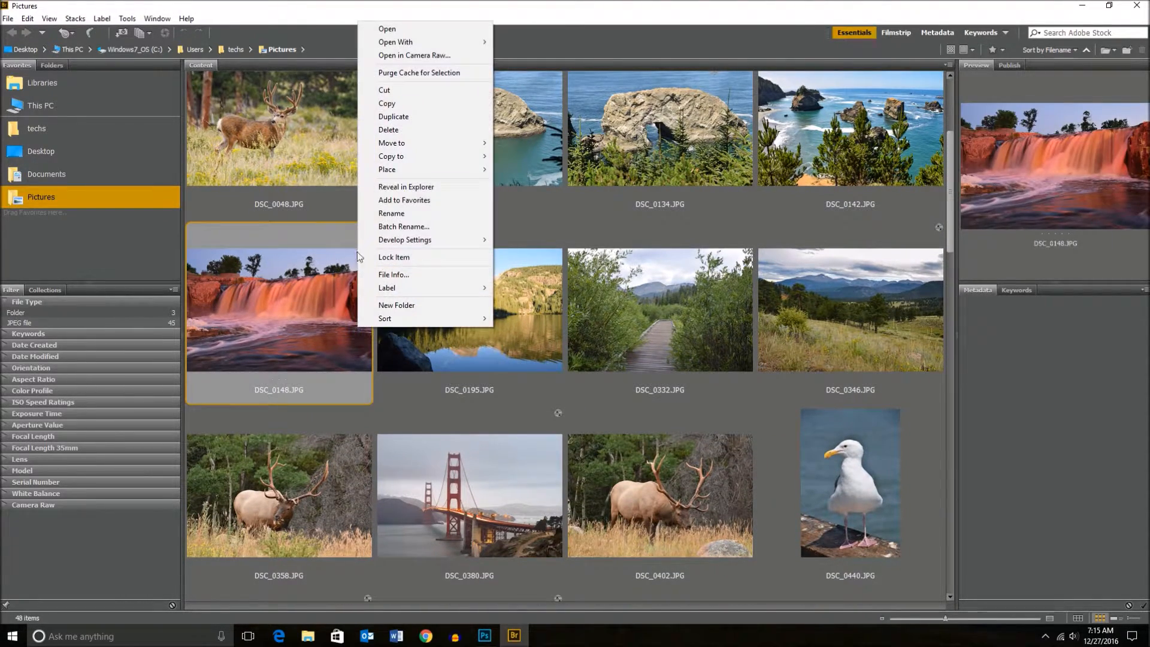
pyautogui.moveTo(414, 55)
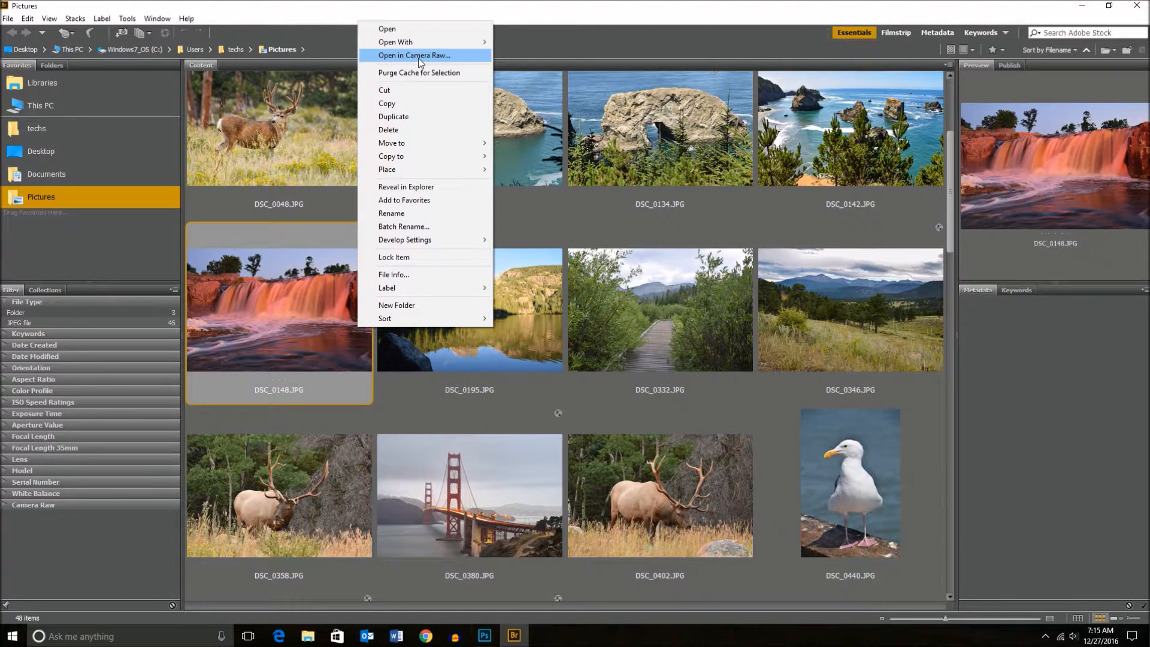
pyautogui.moveTo(332, 345)
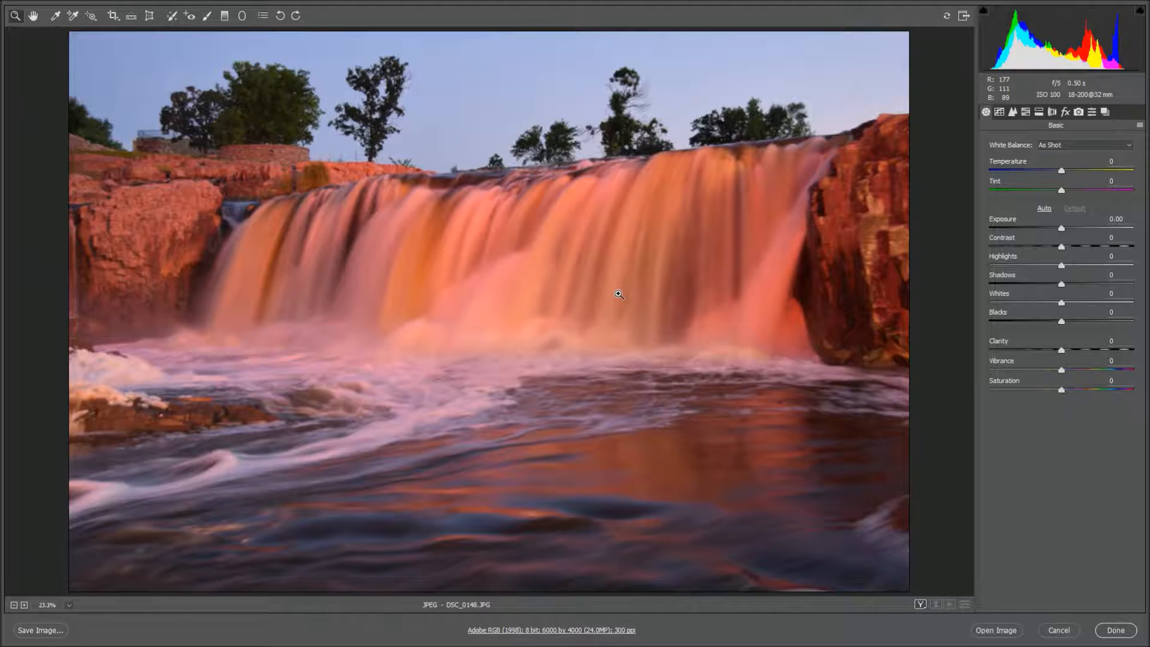
pyautogui.moveTo(1001, 370)
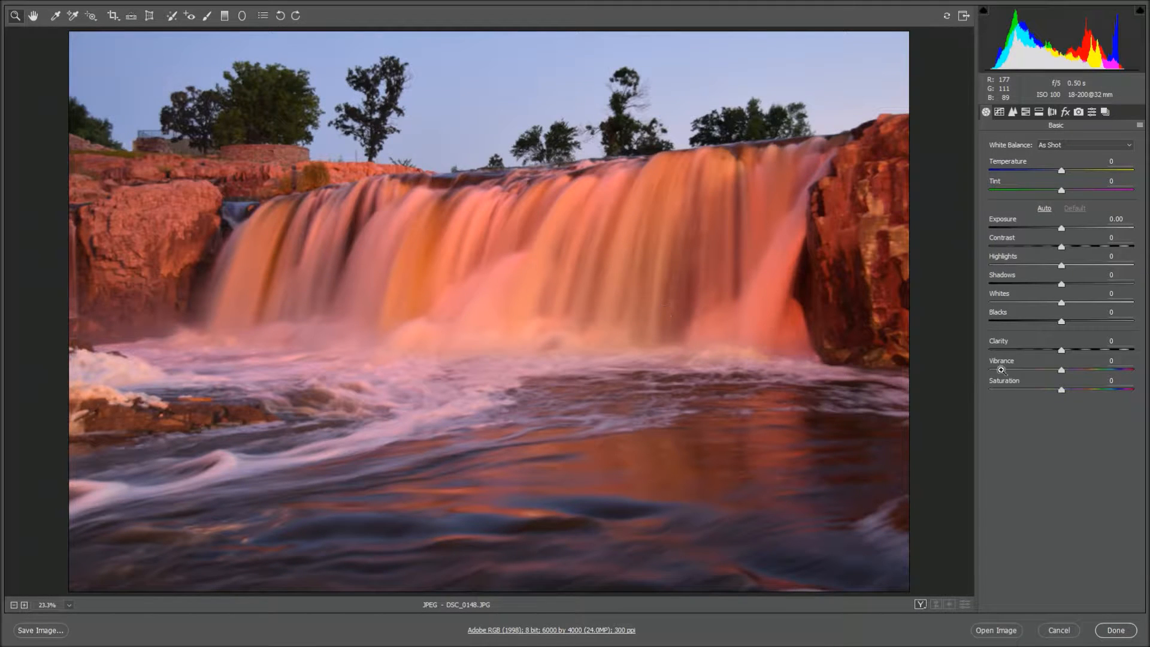
pyautogui.moveTo(1060, 375)
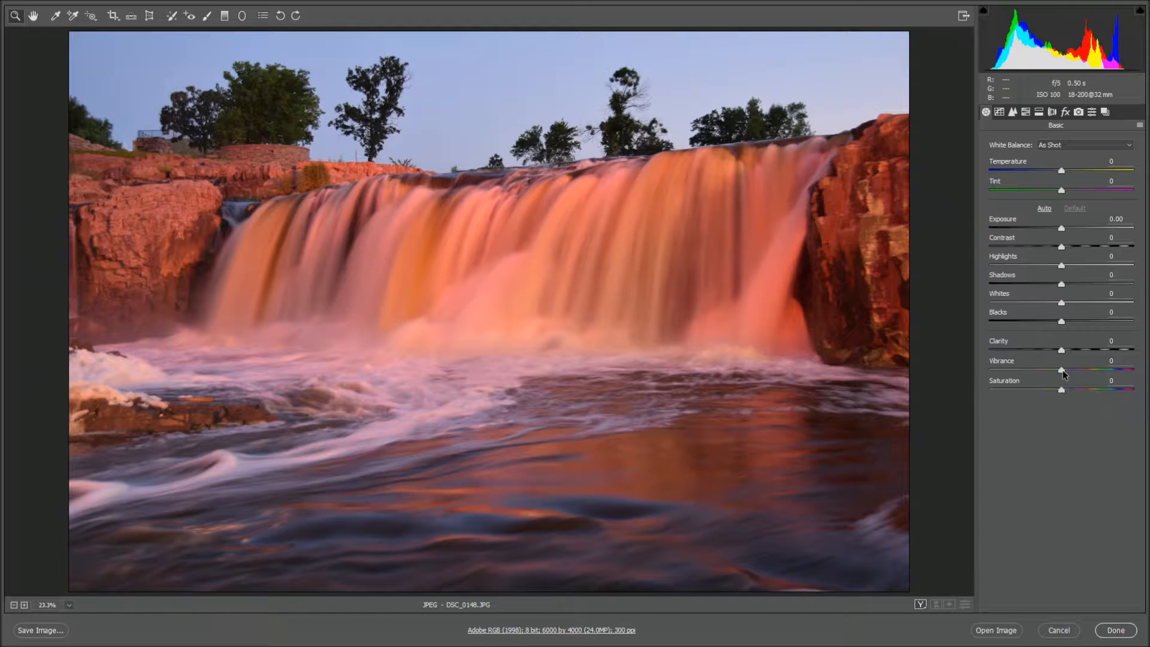
pyautogui.doubleClick(1113, 360)
pyautogui.write('-100')
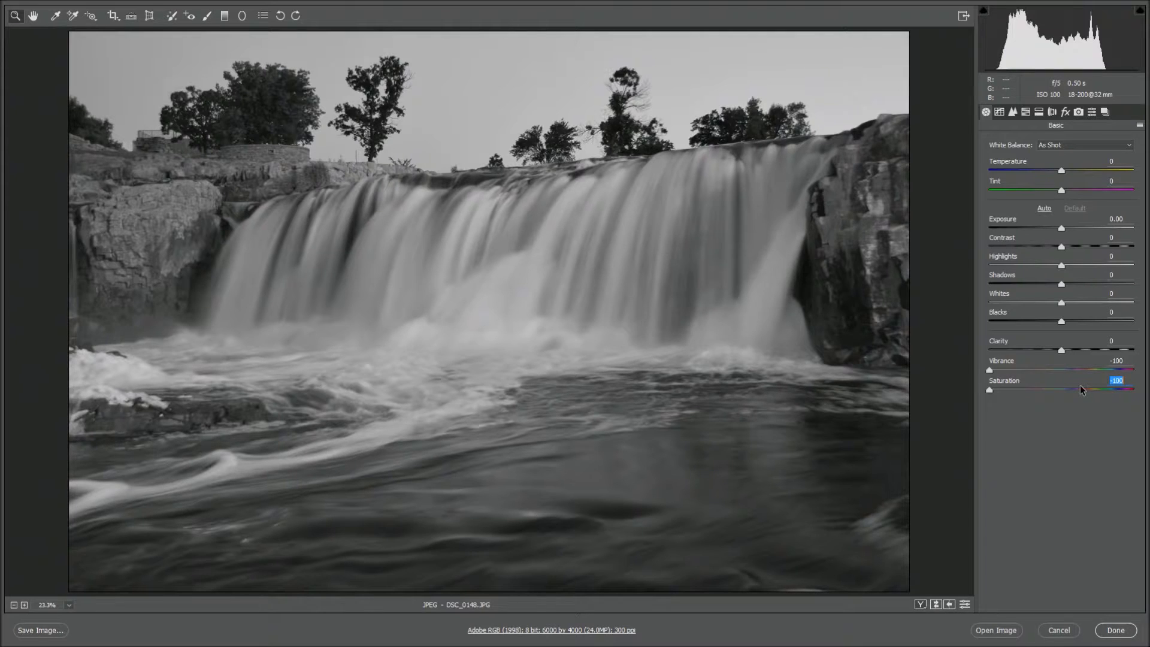
pyautogui.moveTo(1056, 320)
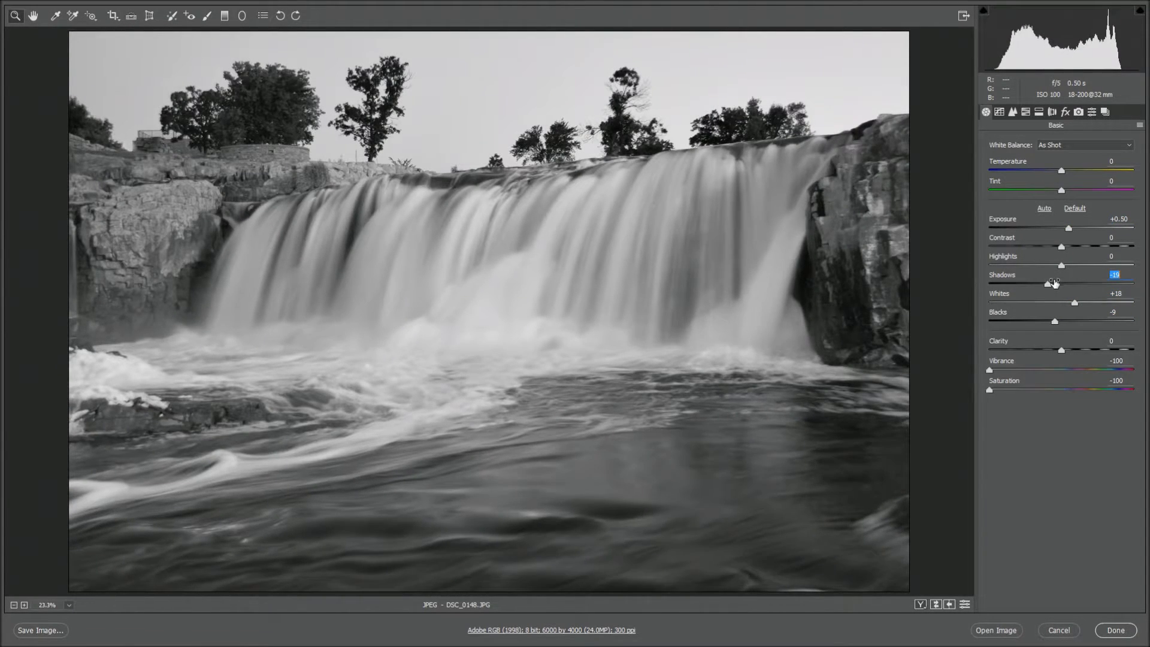
pyautogui.moveTo(1039, 162)
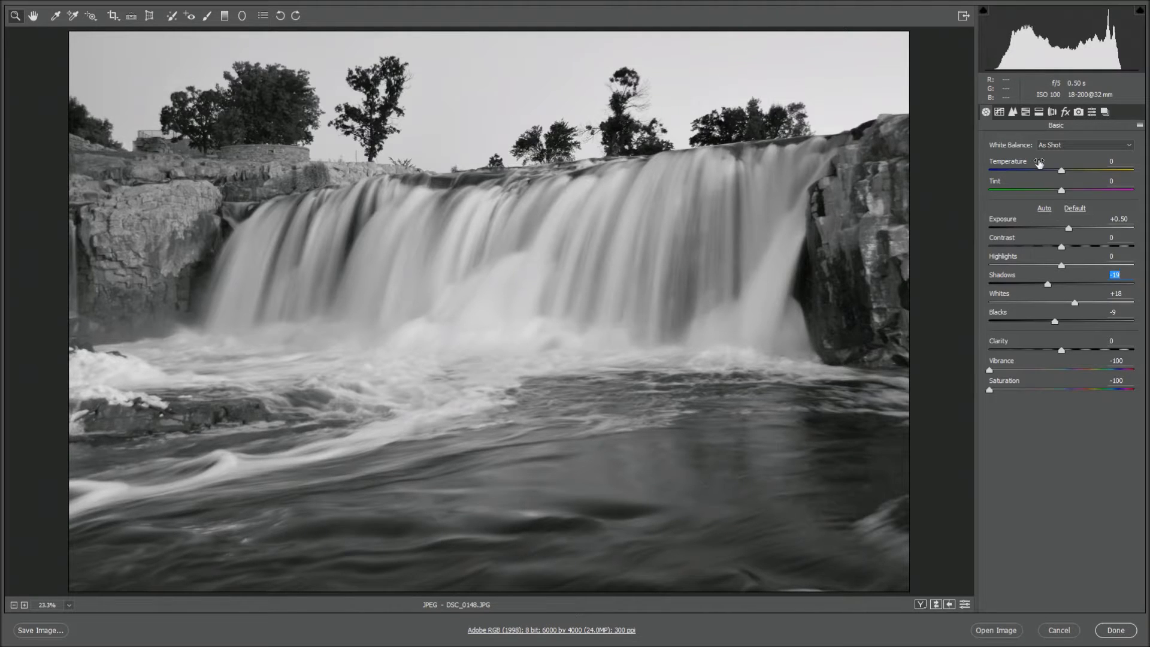
# Step: Switch to the HSL/Grayscale adjustments panel
pyautogui.click(1025, 111)
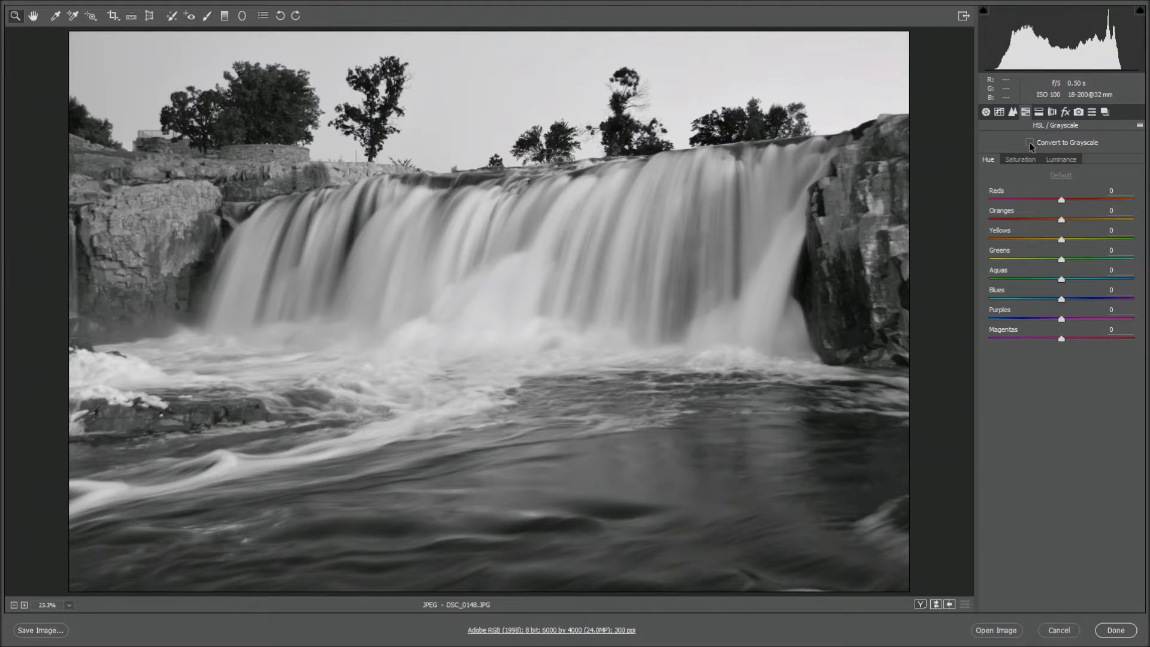
# Step: Enable Convert to Grayscale for the waterfall photo
pyautogui.click(1029, 144)
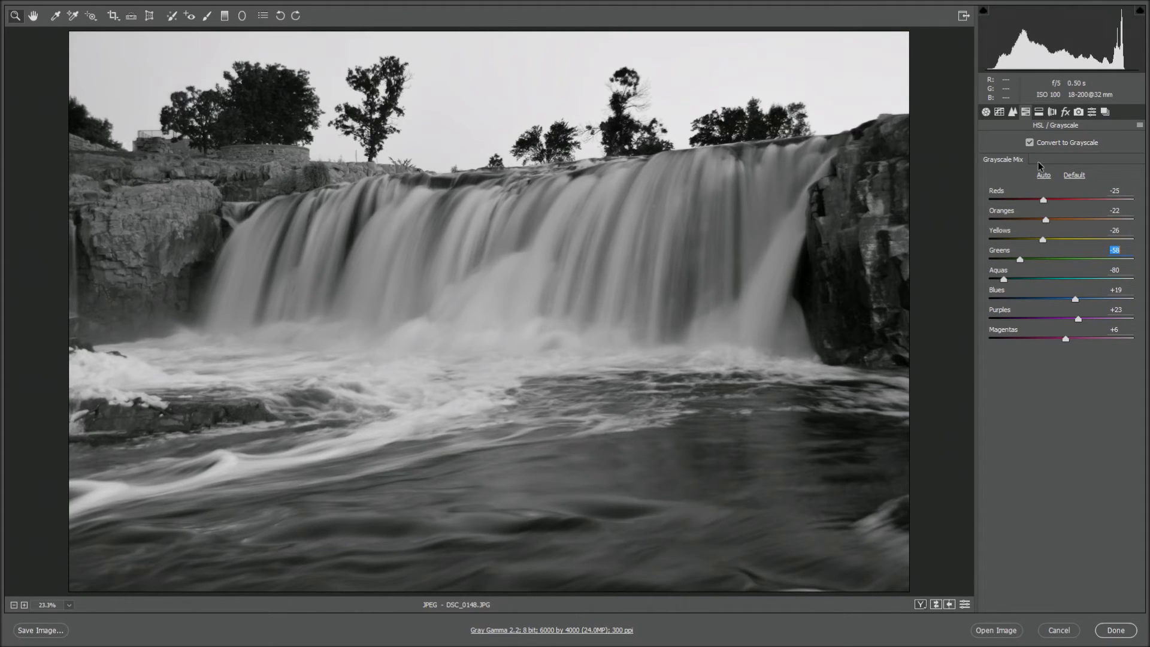
pyautogui.moveTo(1048, 221)
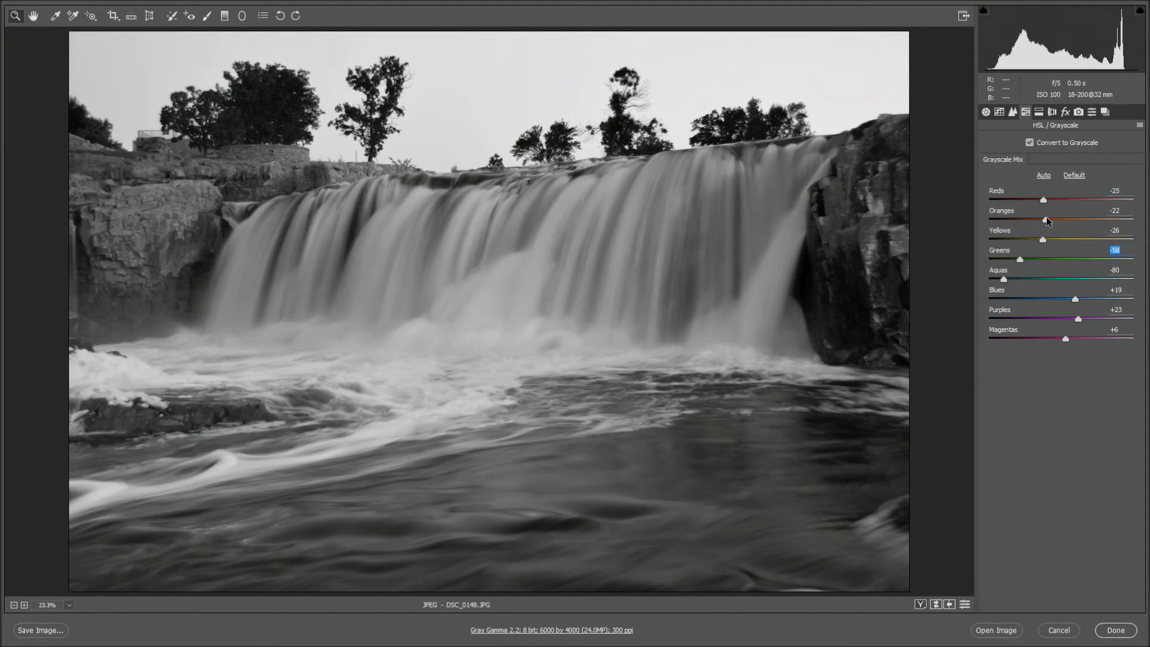